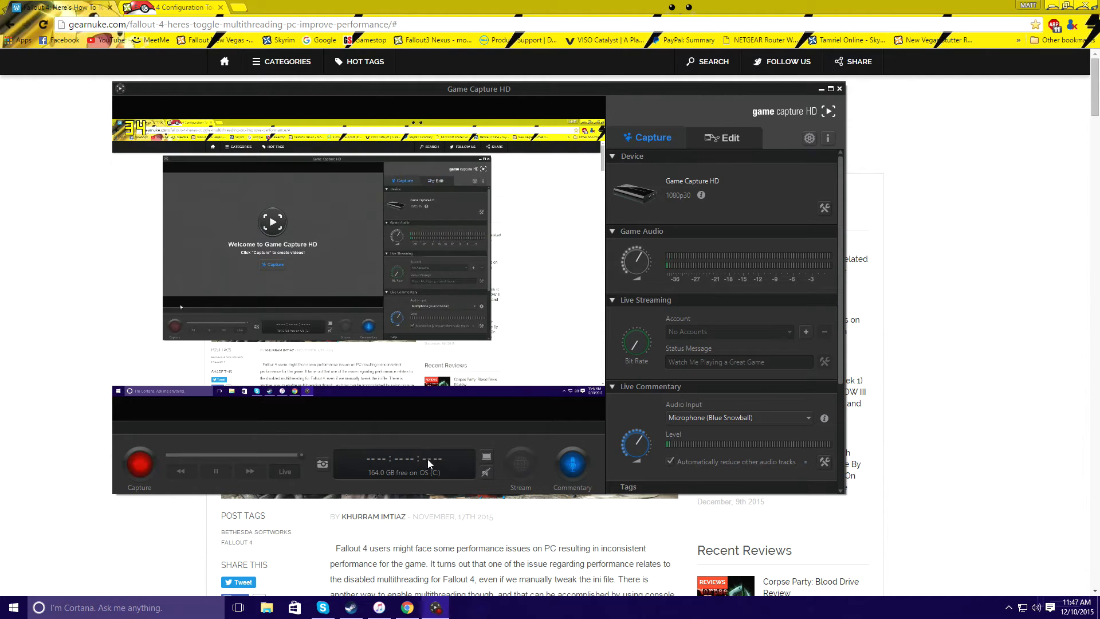
# Step: Disable Game Capture HD's live preview and minimize the capture window
pyautogui.click(138, 464)
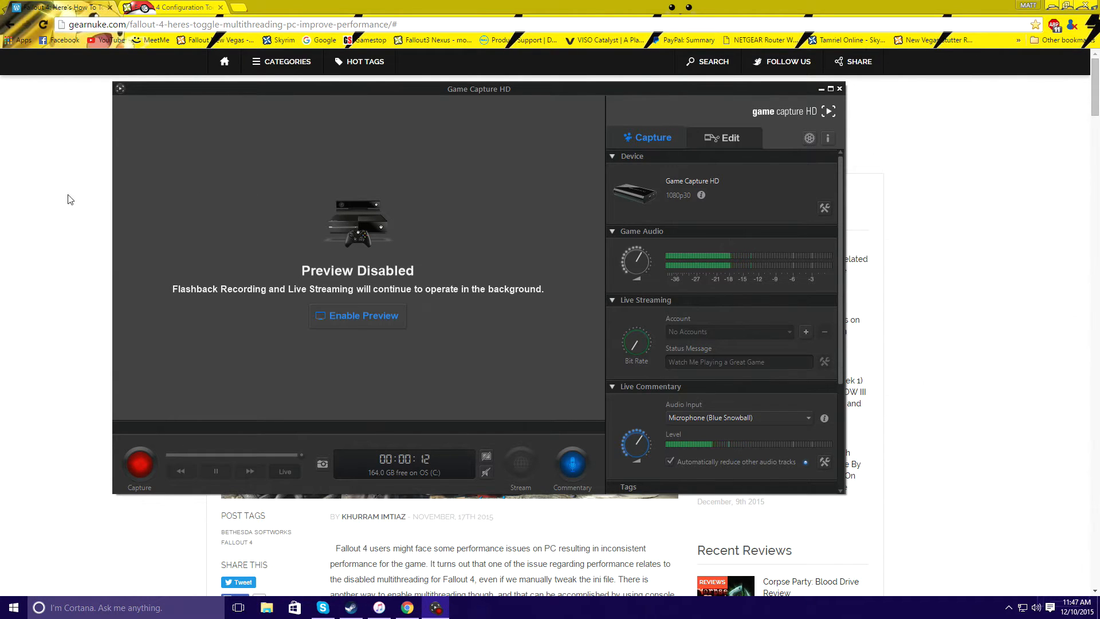
pyautogui.click(172, 7)
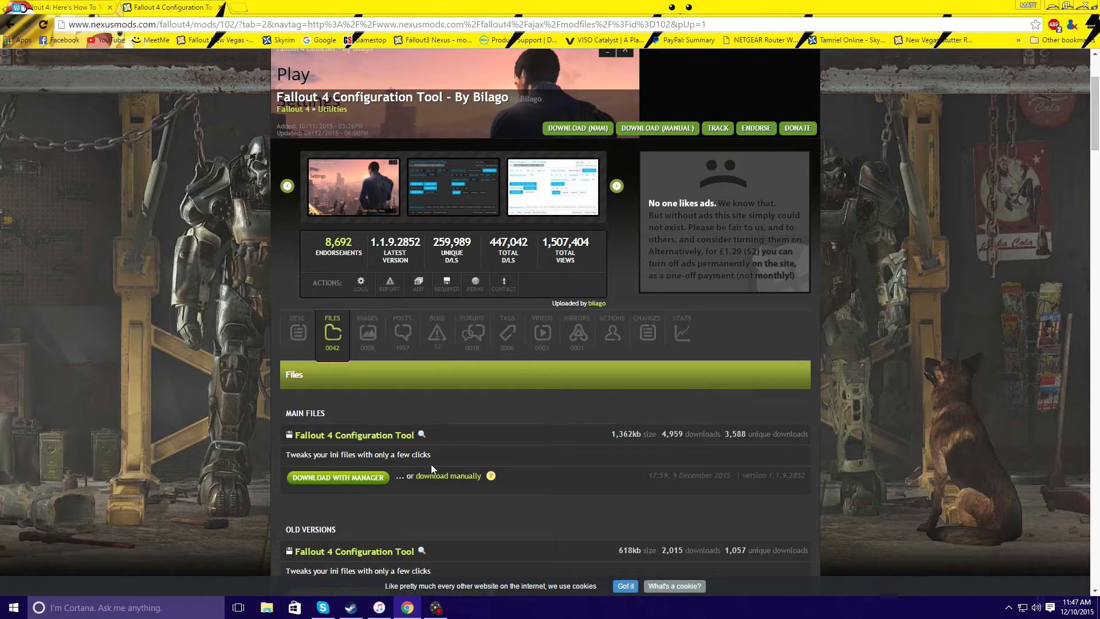
pyautogui.moveTo(296, 584)
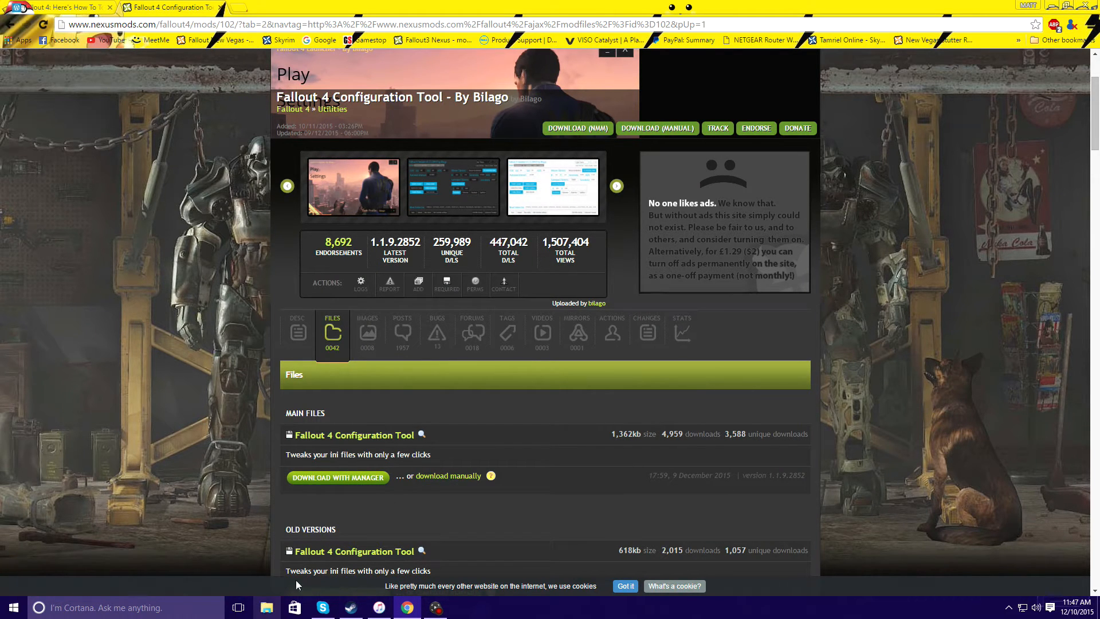
# Step: Manually download the Fallout 4 Configuration Tool zip and bring up the download's options
pyautogui.click(336, 477)
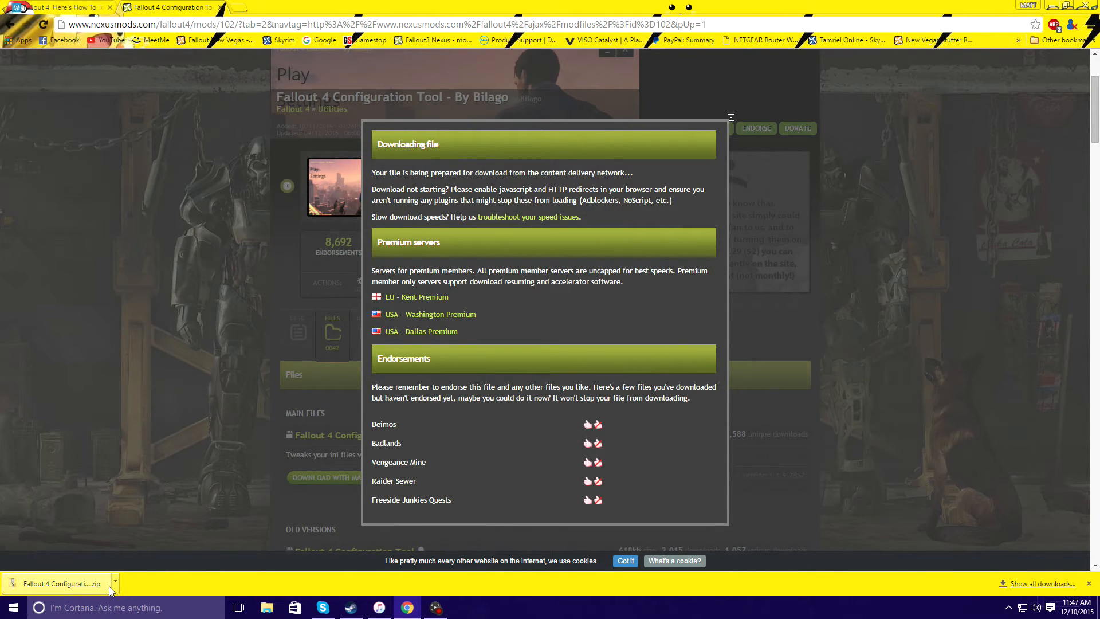
pyautogui.rightClick(141, 69)
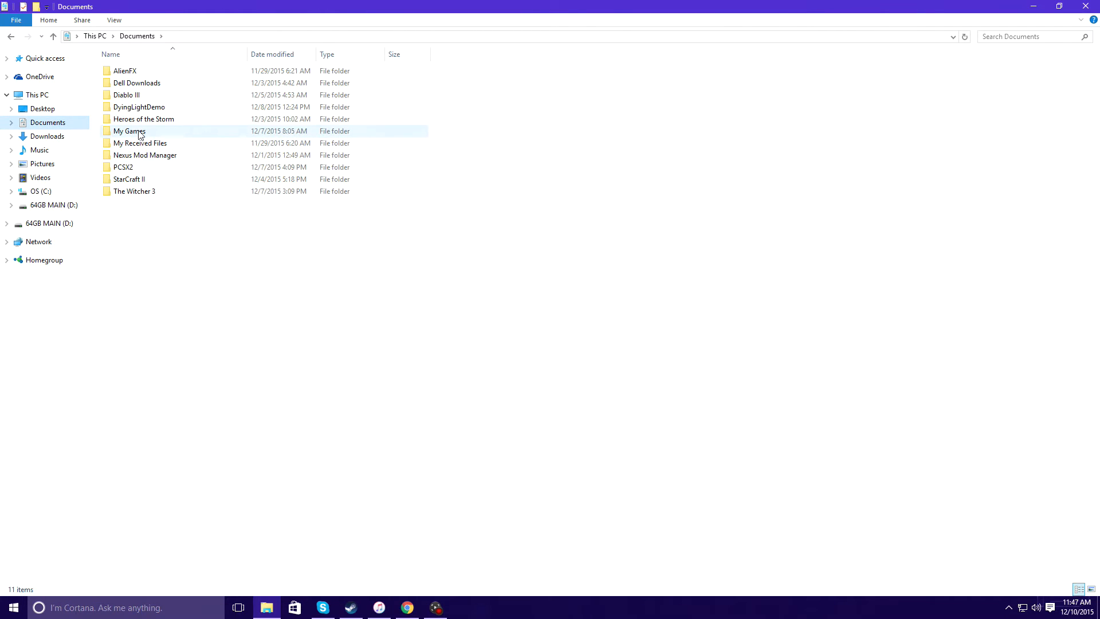
# Step: Launch Fallout4ConfigTool.exe from the My Games Fallout4 folder
pyautogui.doubleClick(129, 131)
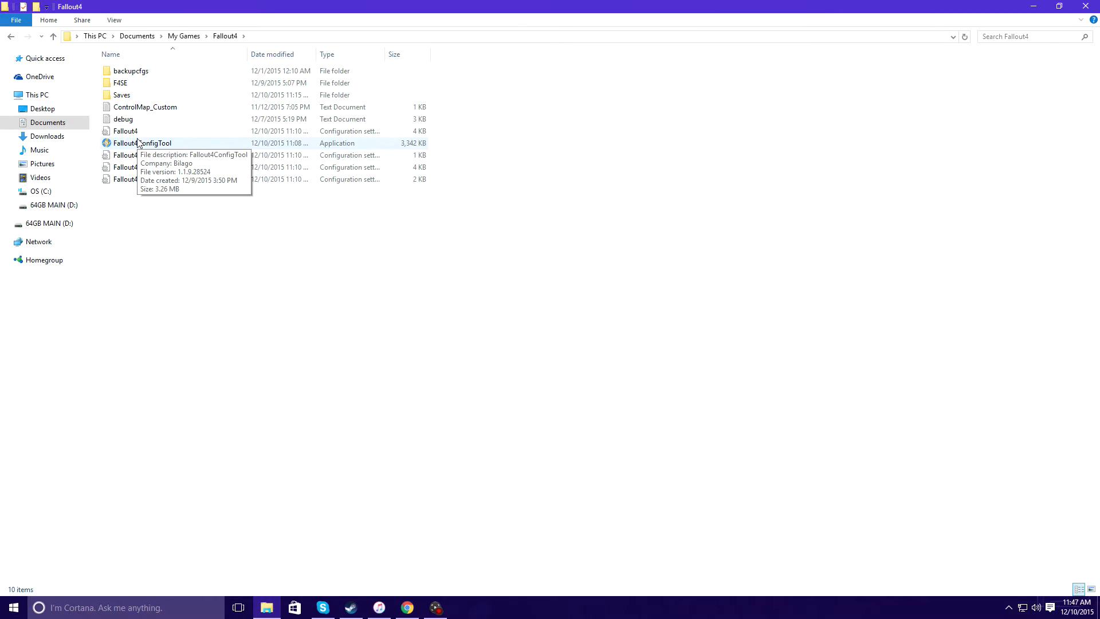
pyautogui.click(141, 142)
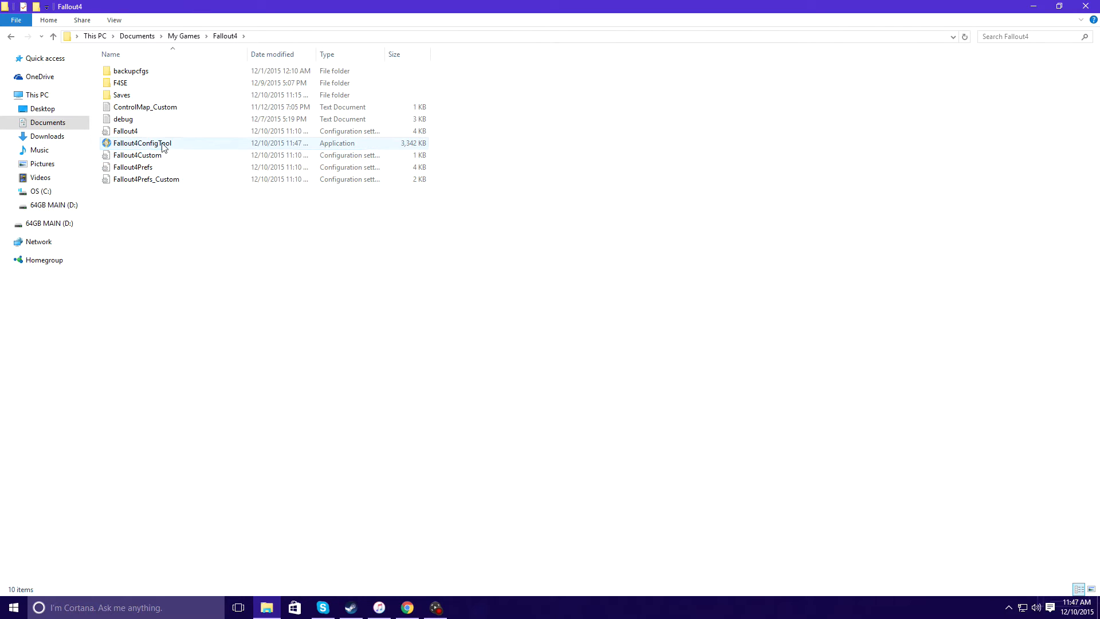
pyautogui.doubleClick(143, 143)
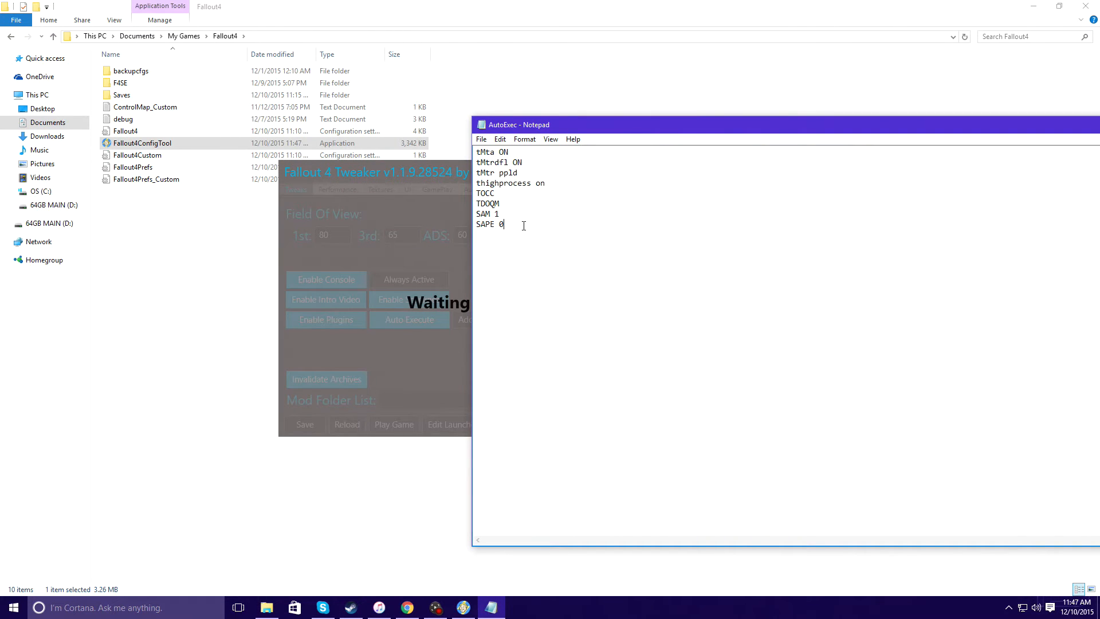
# Step: Save the AutoExec.txt command list in Notepad
pyautogui.press('ctrl+a')
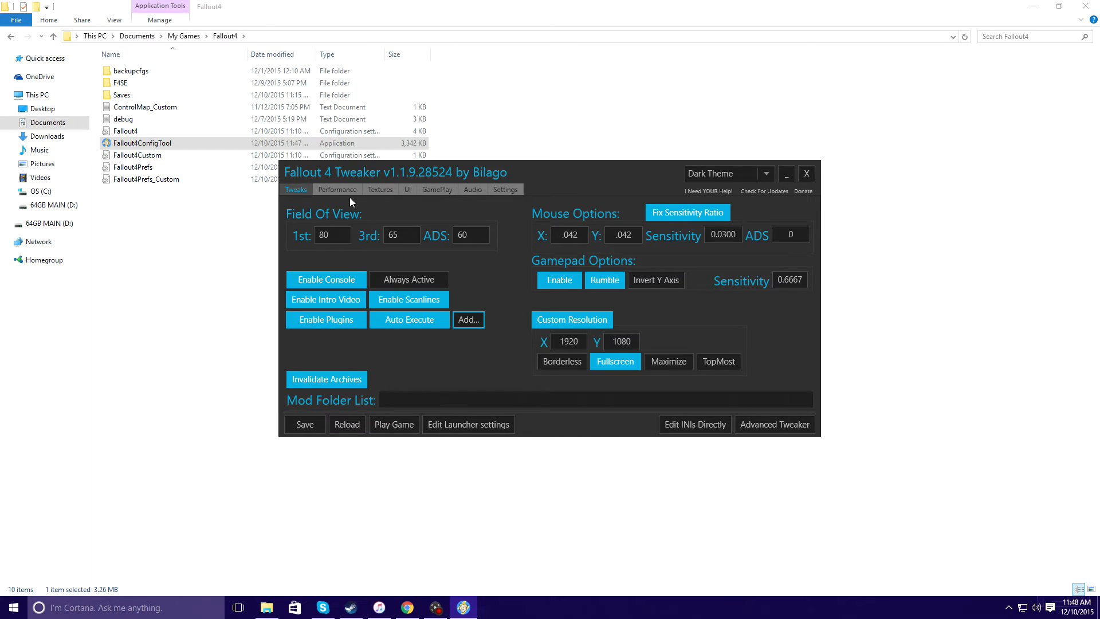
pyautogui.moveTo(529, 294)
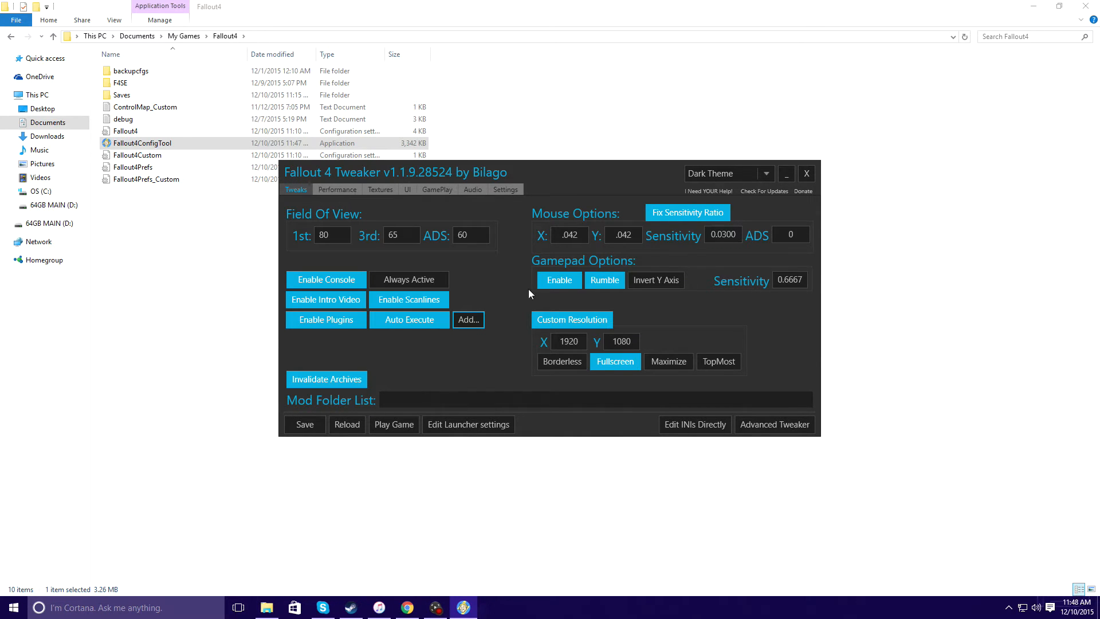
# Step: Review Performance and GamePlay settings, apply recommended texture distances 2000/4000, and close the tweaker
pyautogui.click(337, 189)
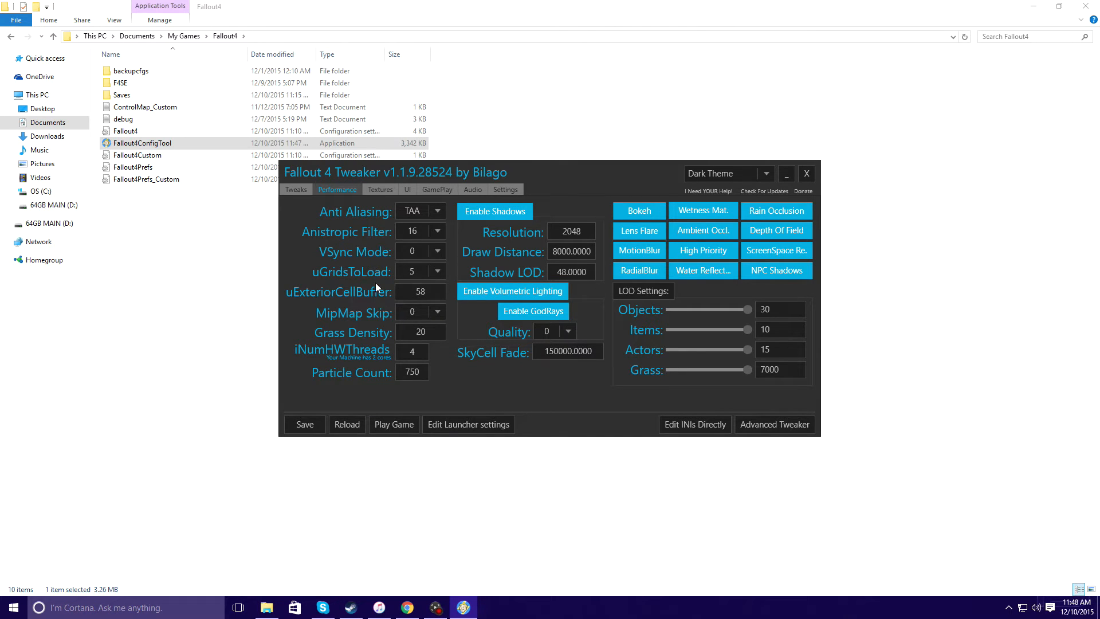
pyautogui.click(379, 189)
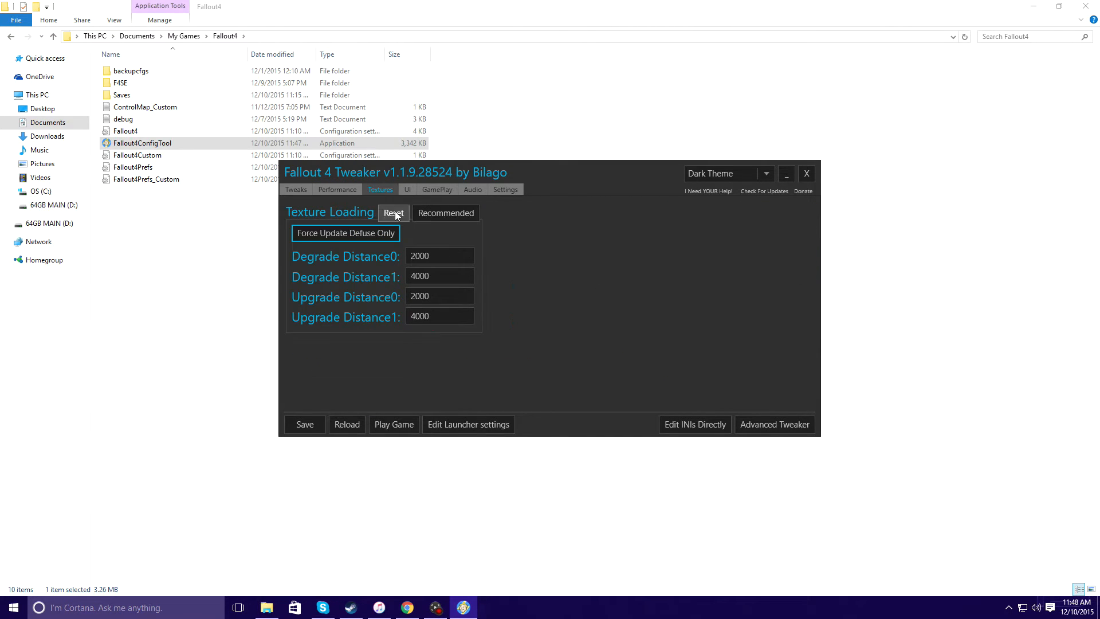
pyautogui.moveTo(365, 273)
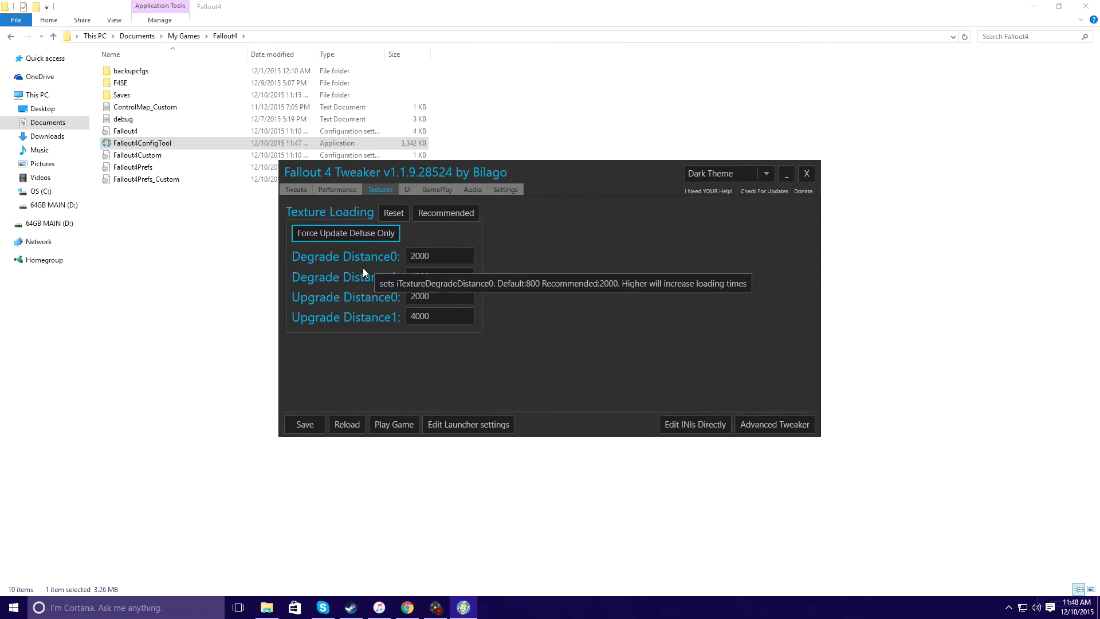
pyautogui.click(436, 189)
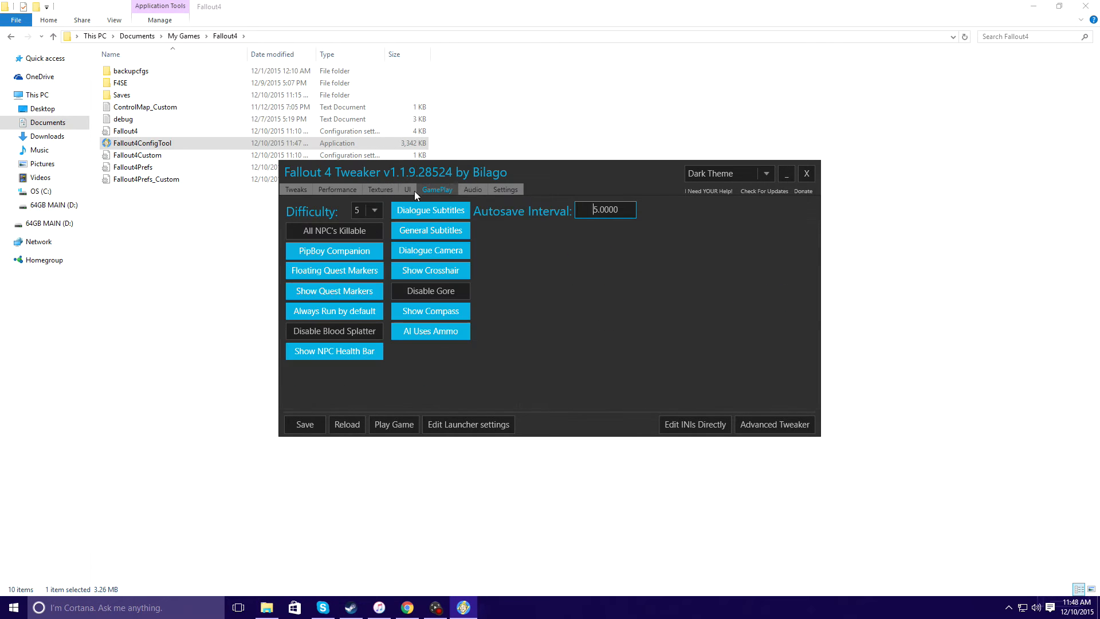
pyautogui.click(380, 189)
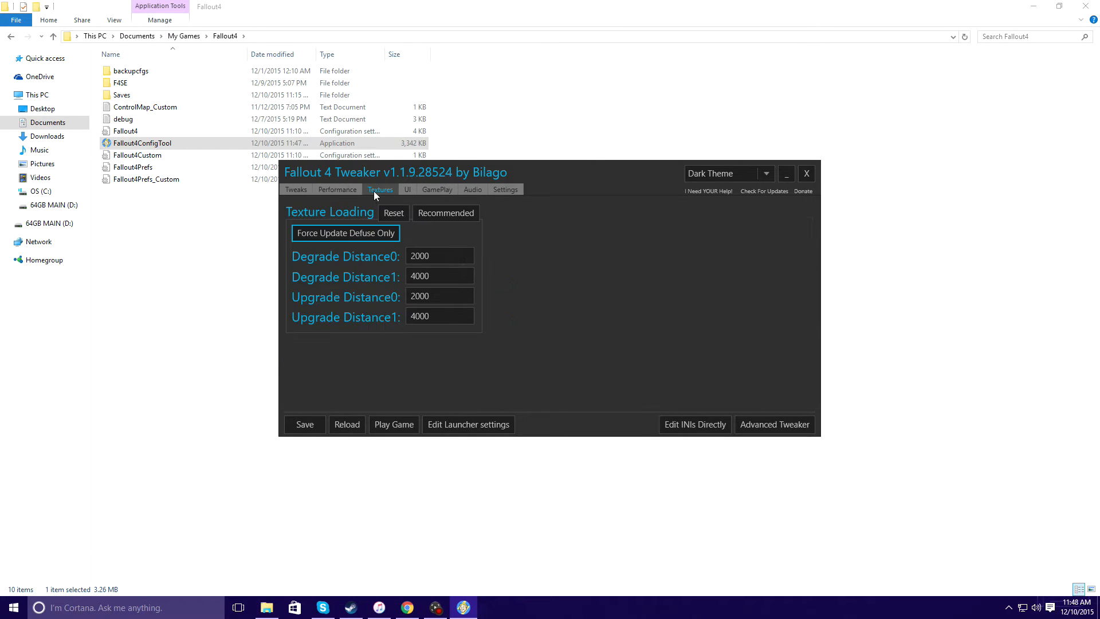
pyautogui.click(439, 274)
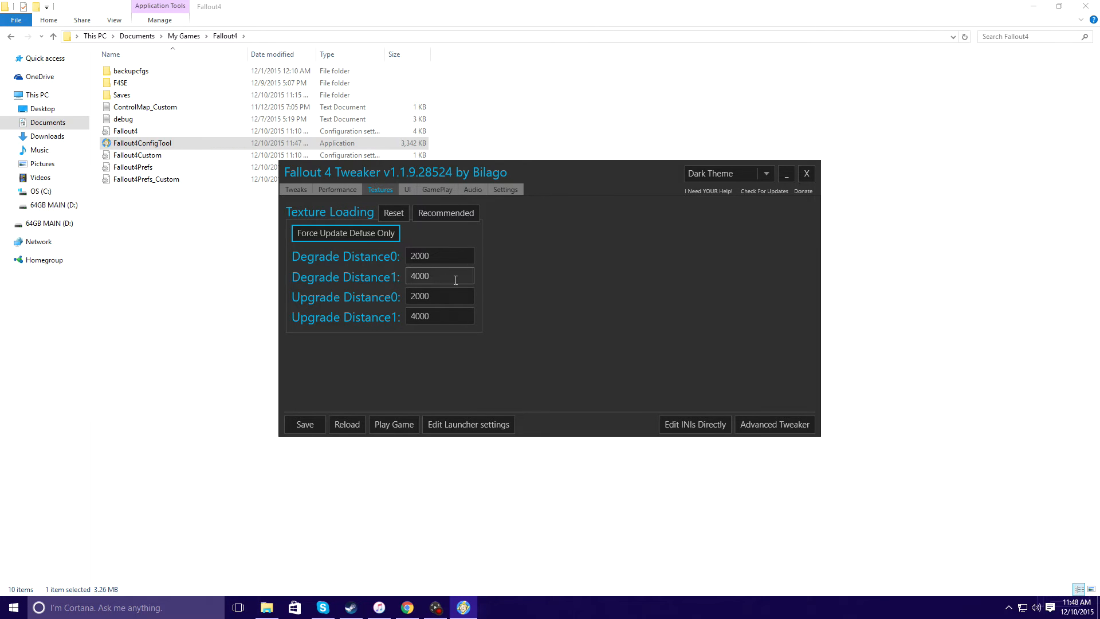
pyautogui.click(805, 173)
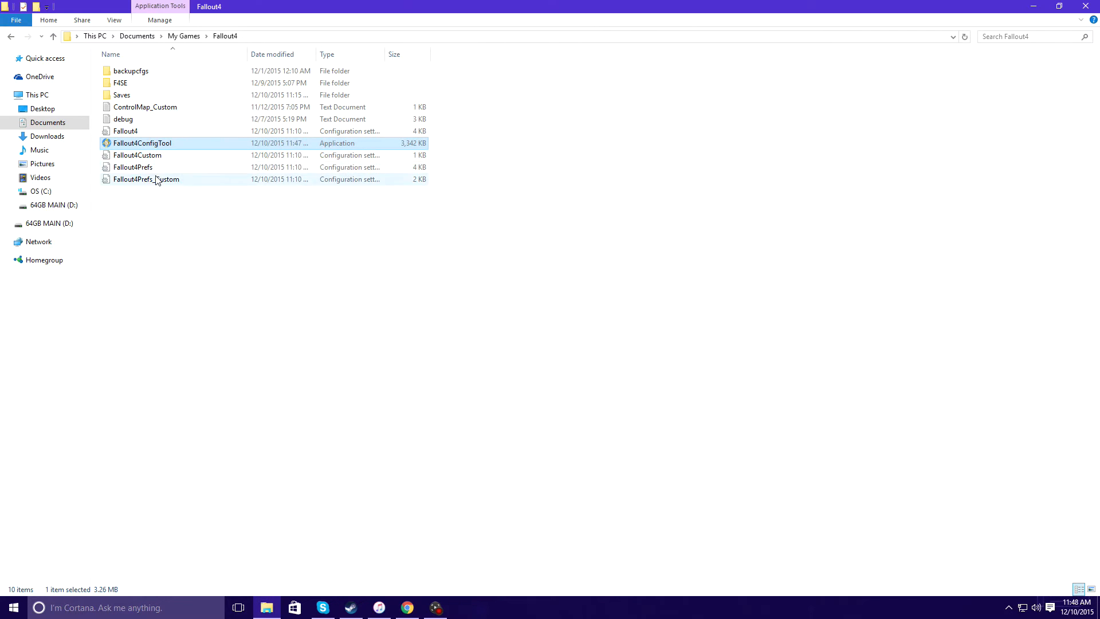
# Step: View the Fallout4.ini file's Properties, then bring up the Steam library
pyautogui.rightClick(125, 131)
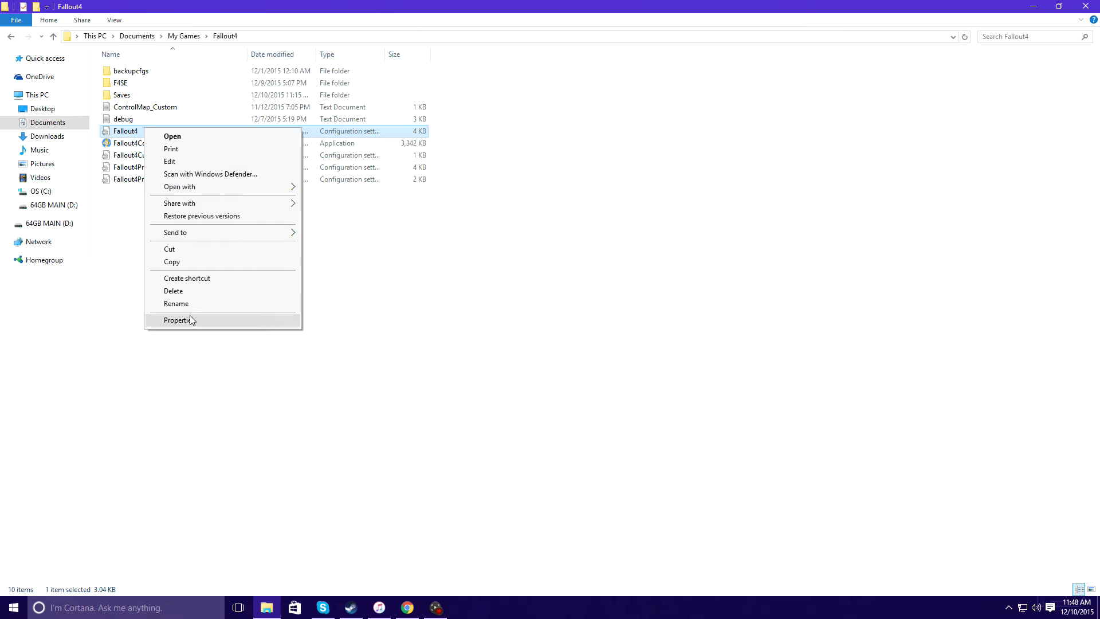
pyautogui.click(180, 319)
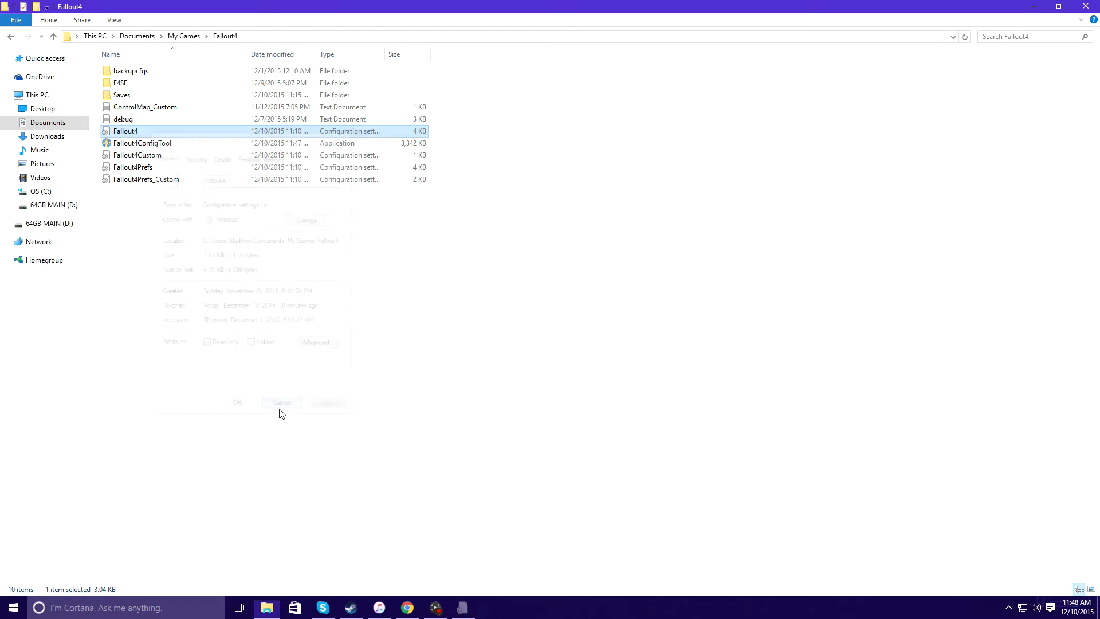
pyautogui.click(350, 607)
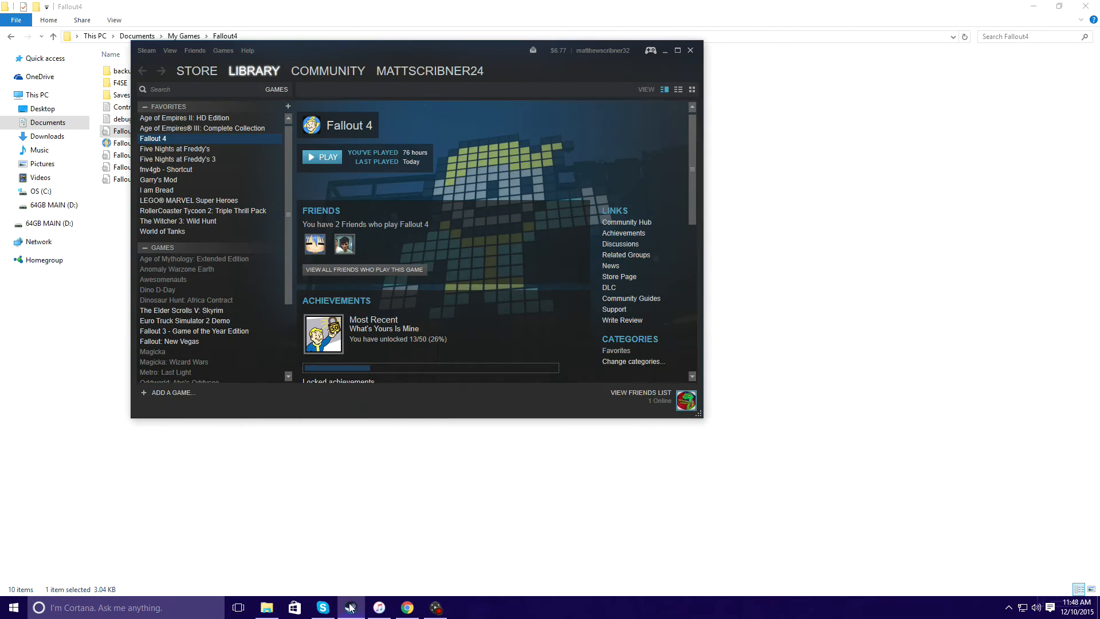
# Step: Start Fallout 4's launcher from Steam and cancel out of its graphics Options unchanged
pyautogui.click(322, 157)
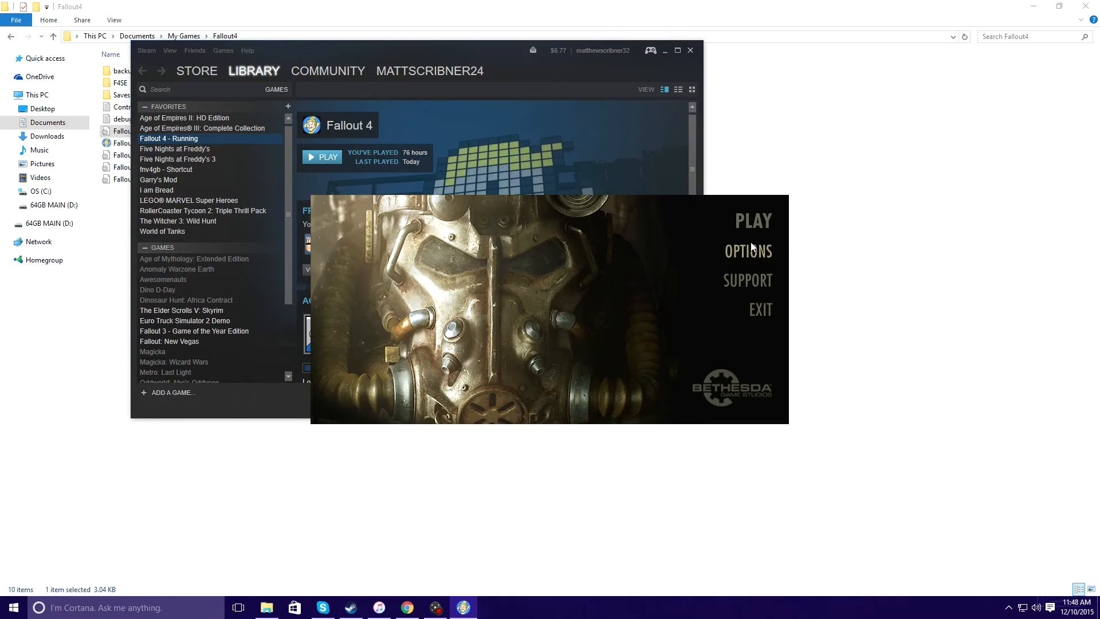
pyautogui.click(747, 251)
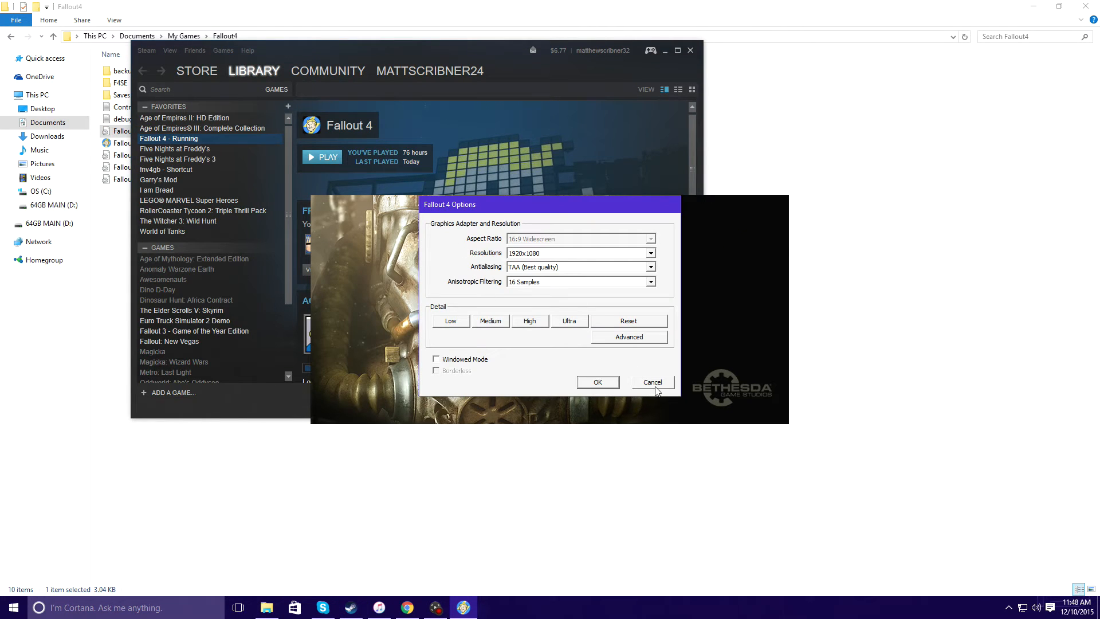
pyautogui.click(652, 381)
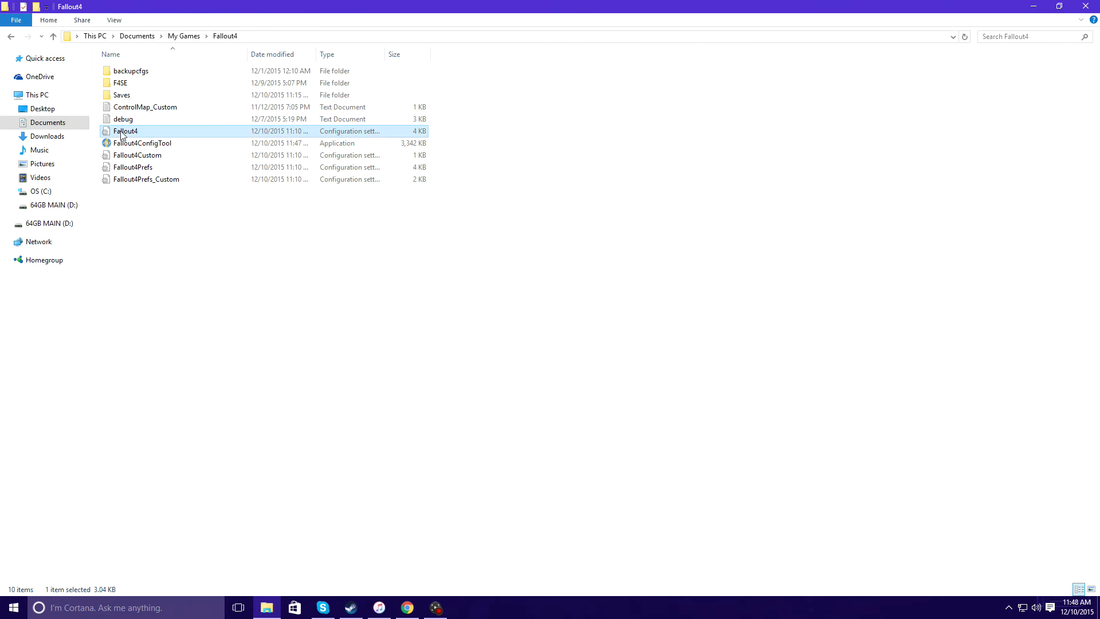
pyautogui.moveTo(495, 406)
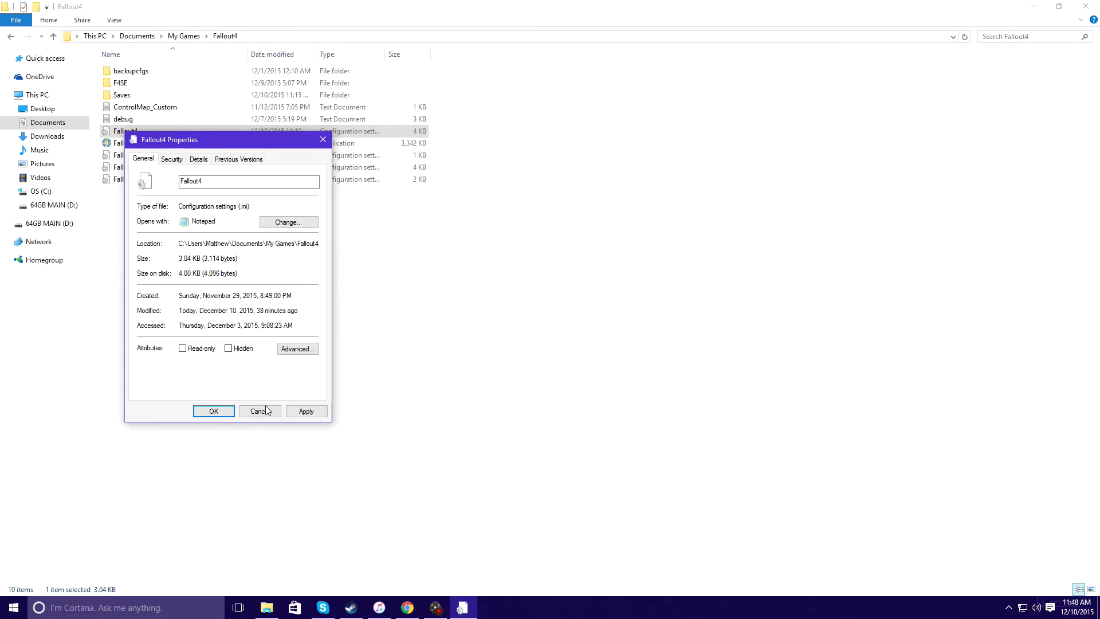
# Step: Set Fallout4.ini to Read-only in its Properties
pyautogui.click(13, 607)
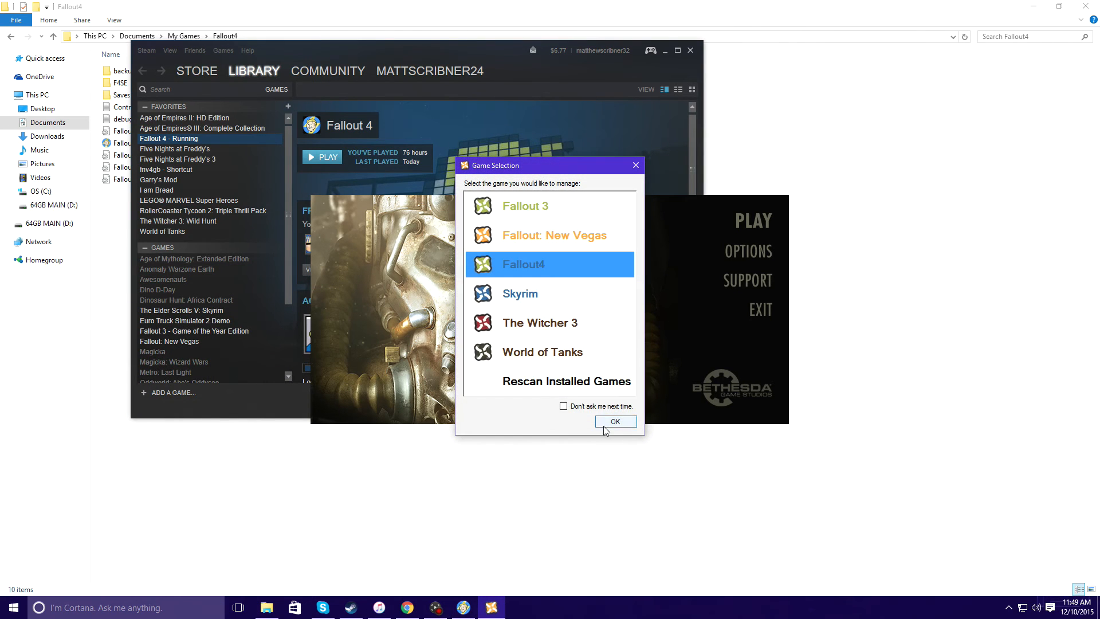
# Step: Manage Fallout4 in Nexus Mod Manager, answering No to both Read Only prompts
pyautogui.click(614, 420)
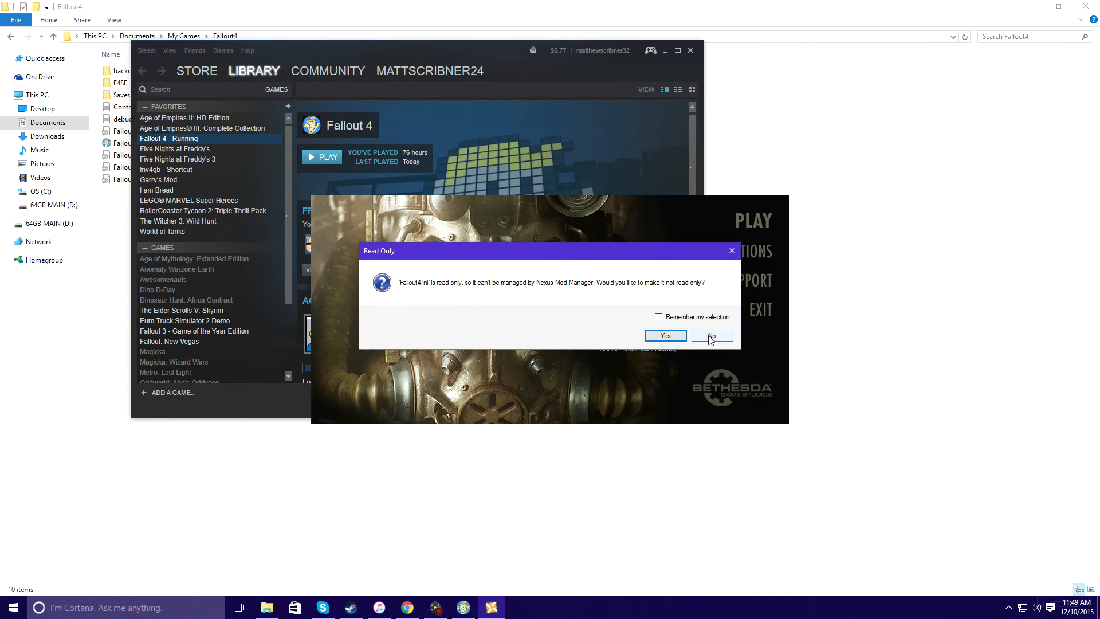
pyautogui.click(712, 336)
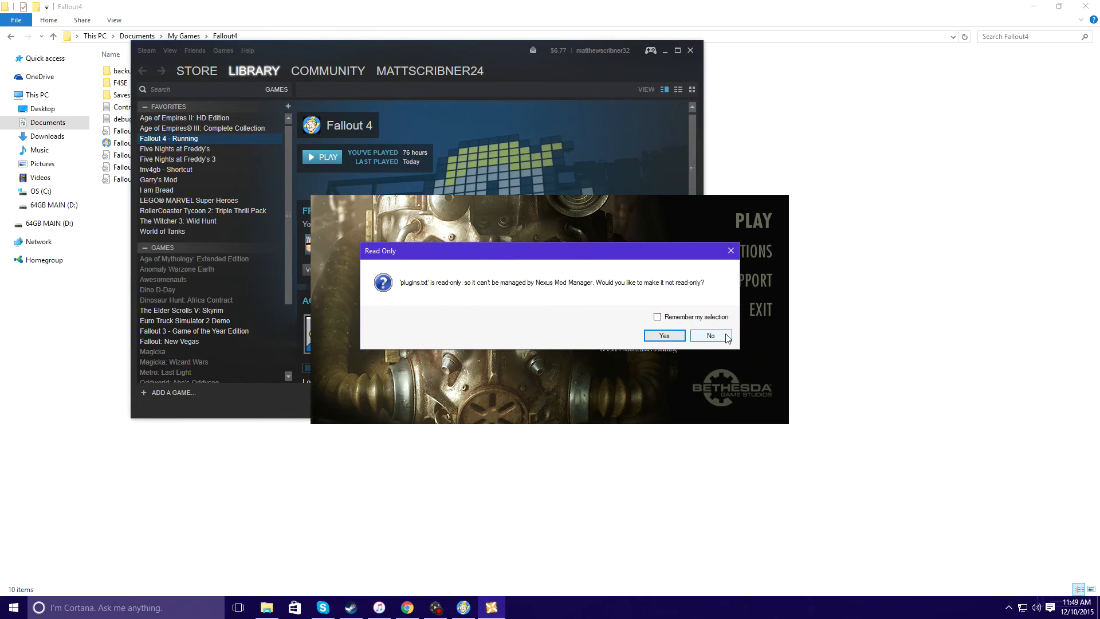
pyautogui.click(710, 336)
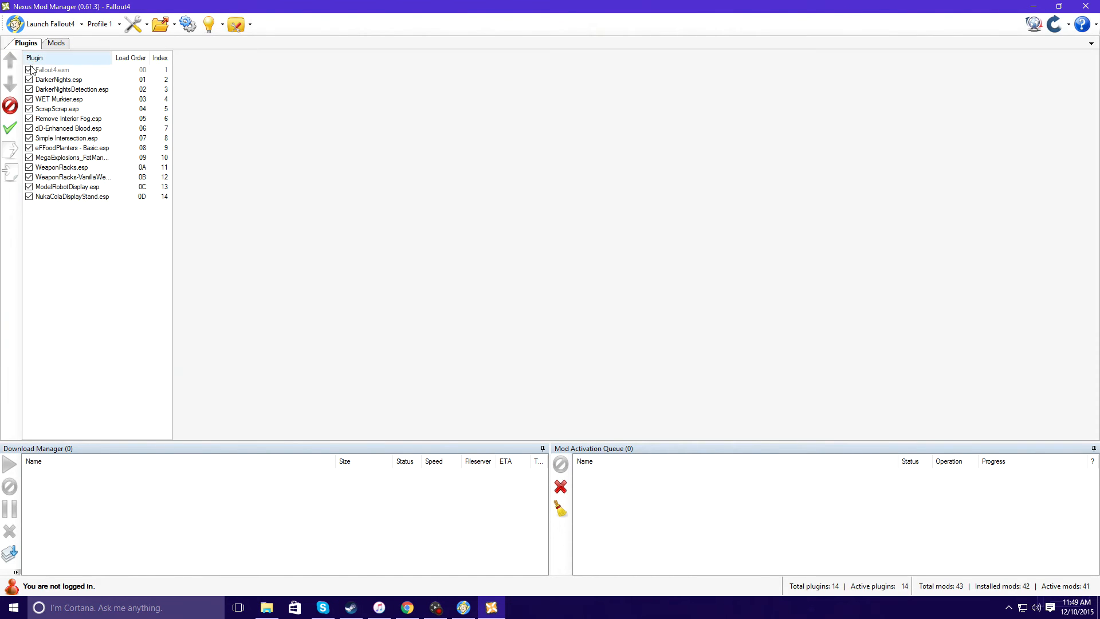
# Step: Disable all active plugins in NMM, then re-enable all managed plugins
pyautogui.click(10, 105)
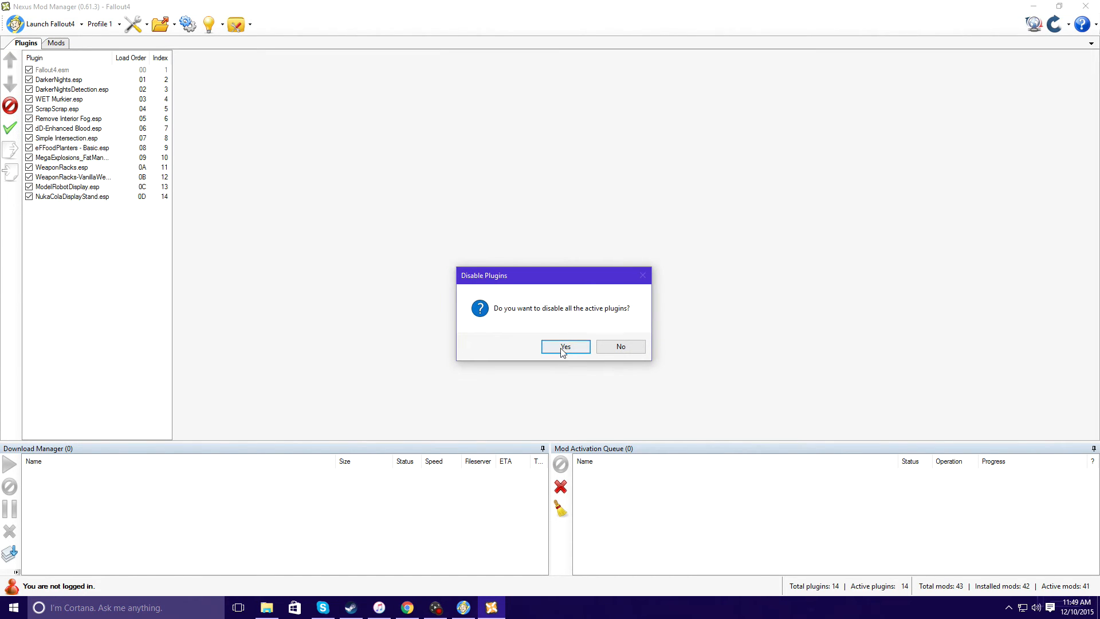
pyautogui.click(565, 345)
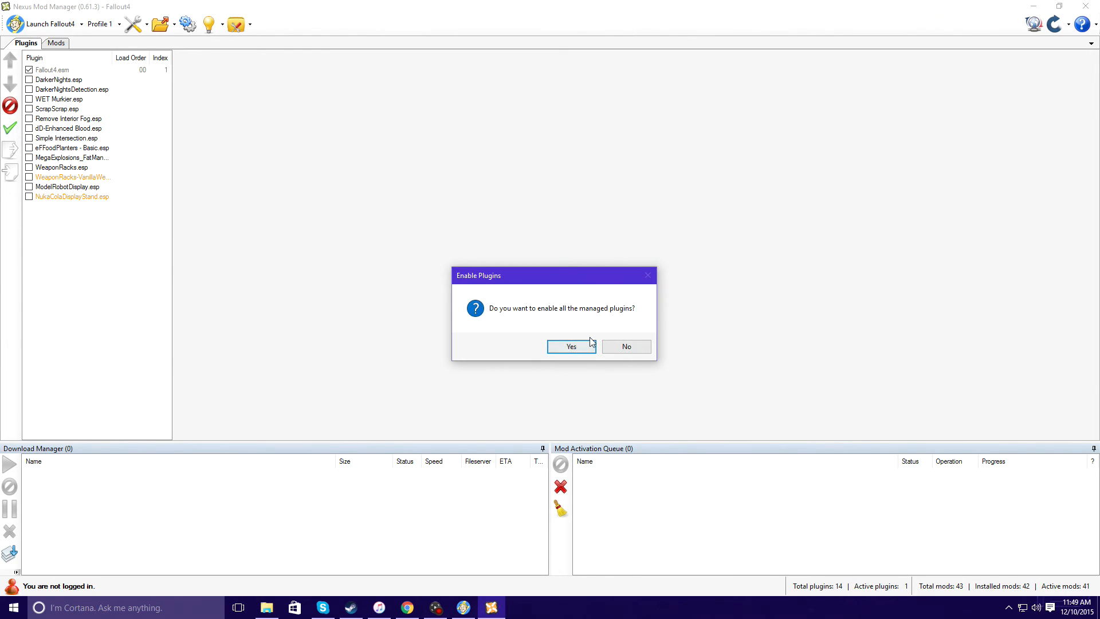
pyautogui.click(570, 346)
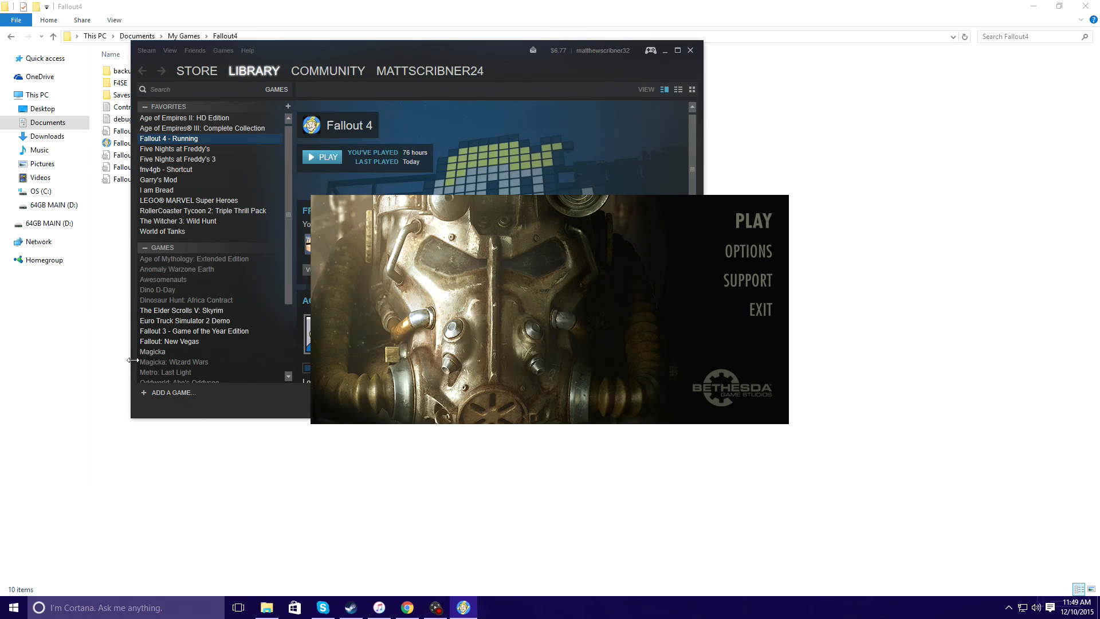
pyautogui.moveTo(704, 4)
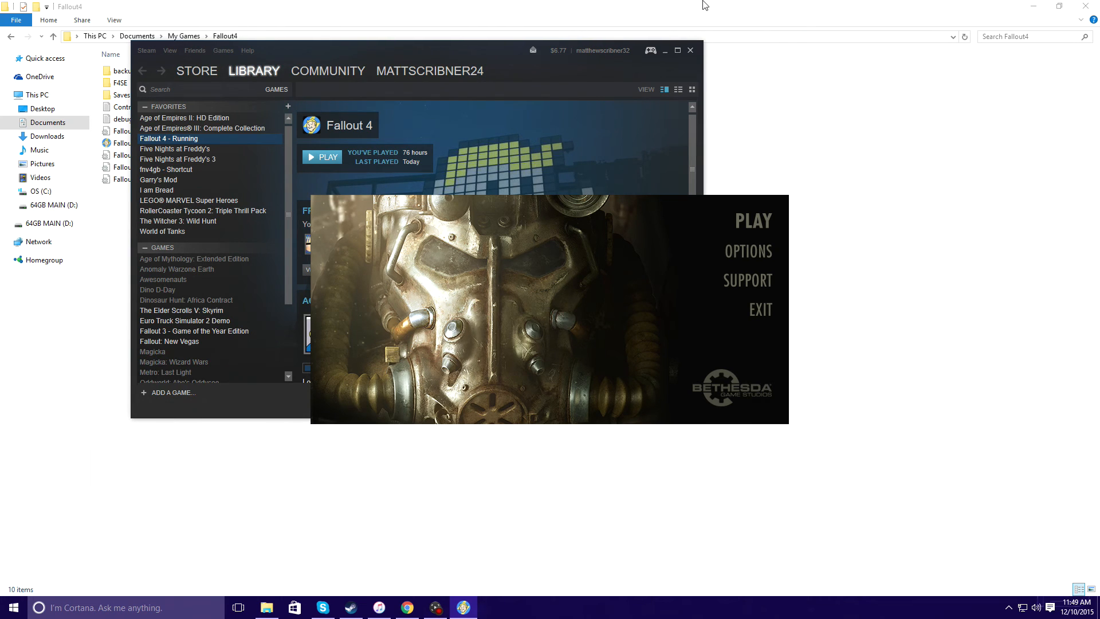
# Step: Open Fallout4.ini in Notepad and select the [General] section's settings
pyautogui.click(265, 607)
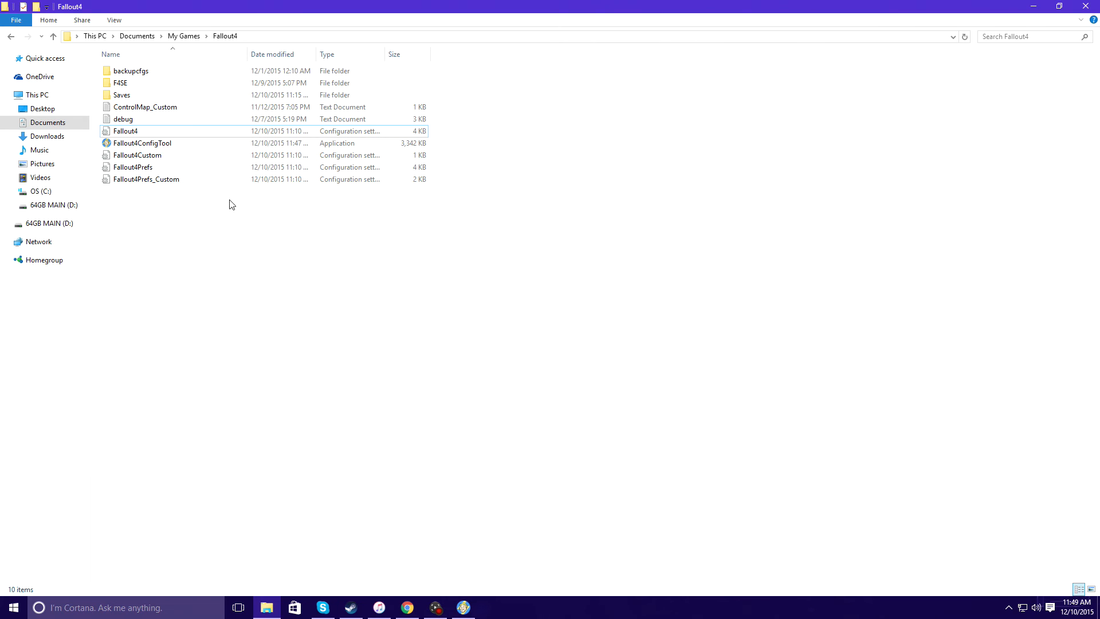
pyautogui.moveTo(142, 143)
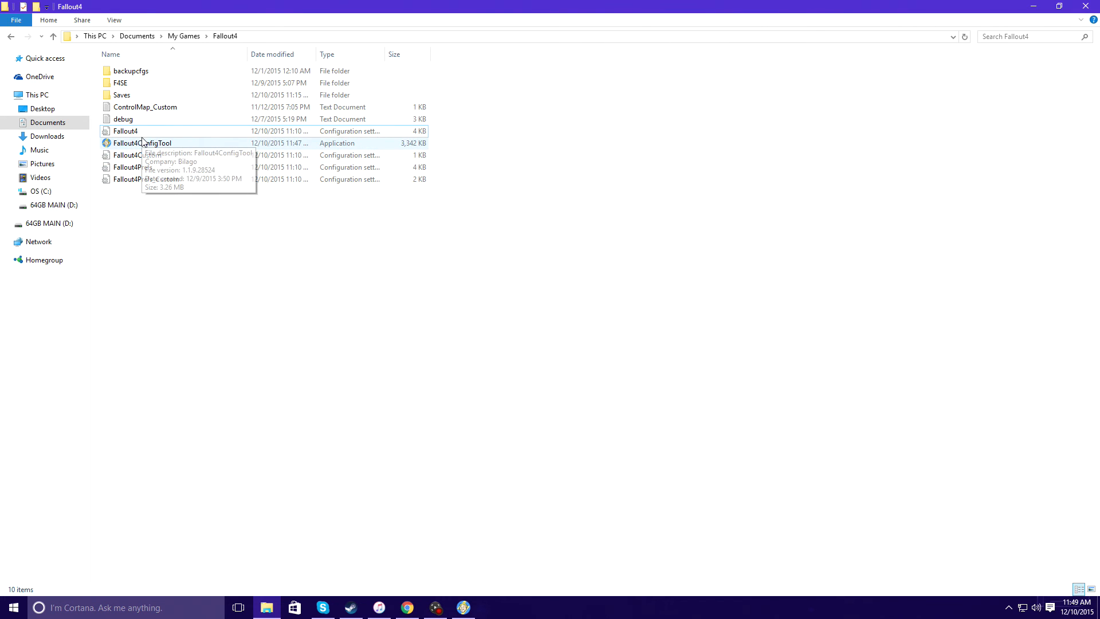
pyautogui.doubleClick(125, 130)
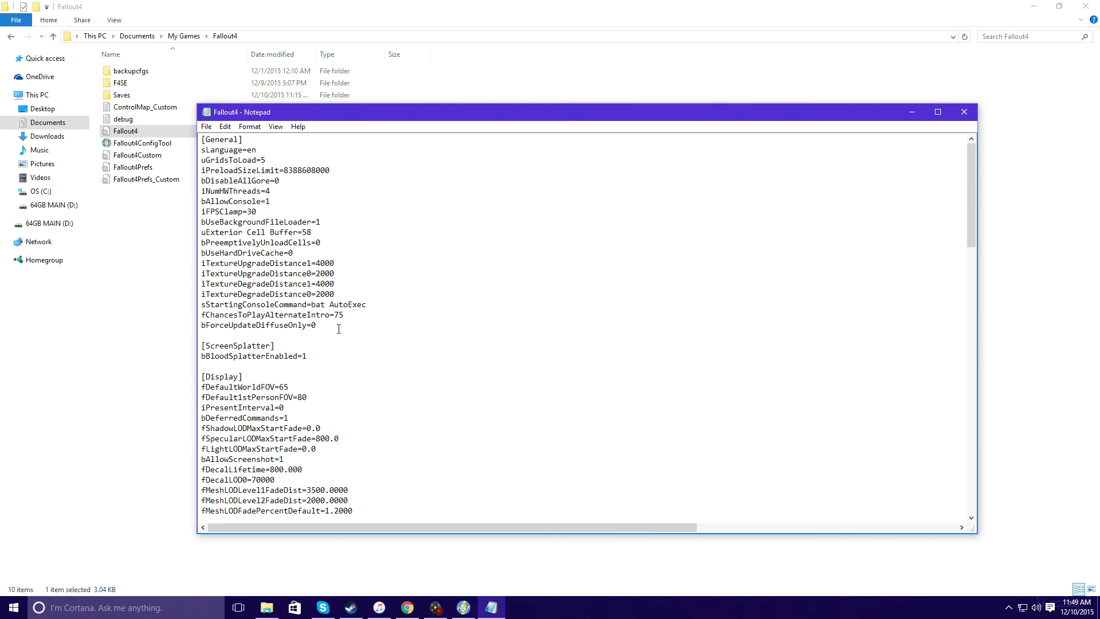
pyautogui.moveTo(201, 138); pyautogui.dragTo(339, 325)
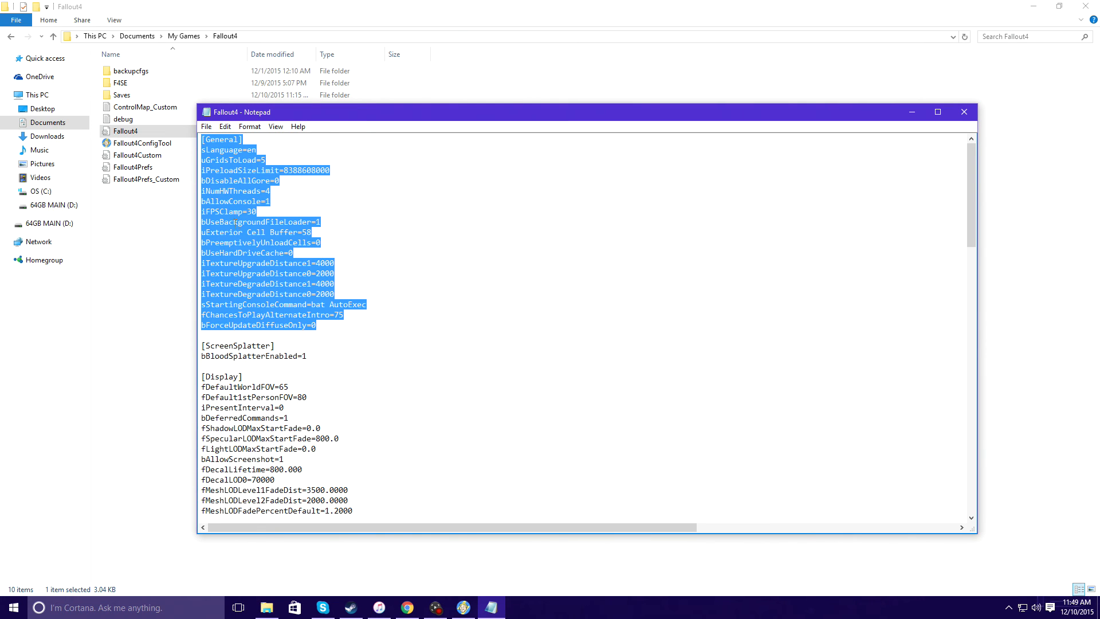